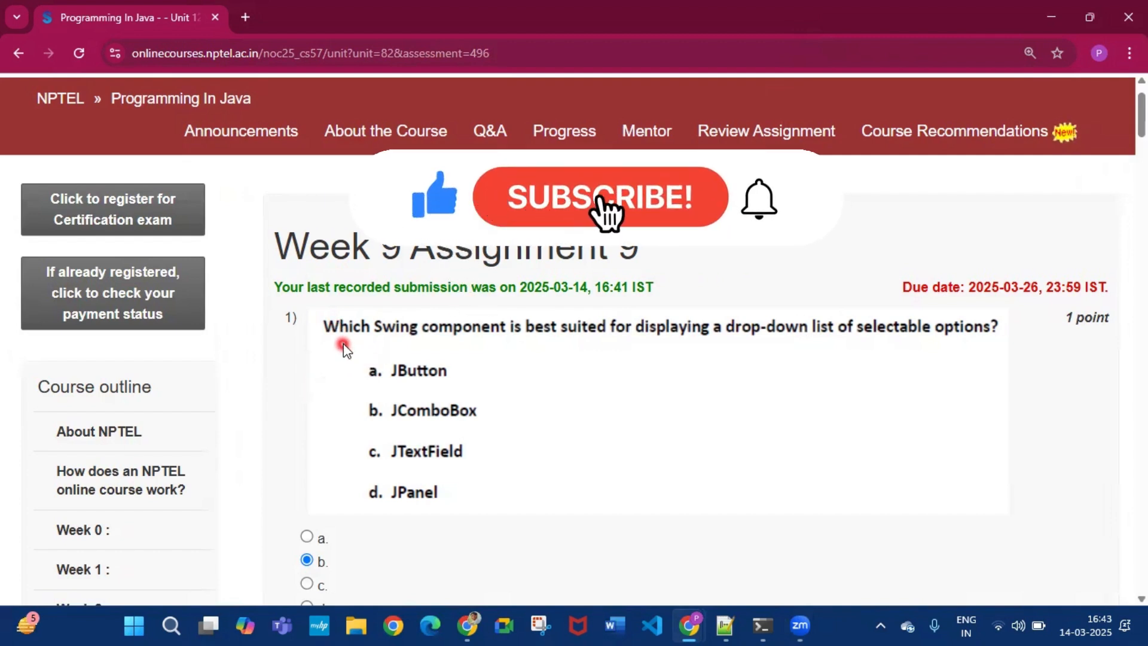
- Mark answer b (JComboBox) for question 1 and answer a for question 2
left_click(598, 198)
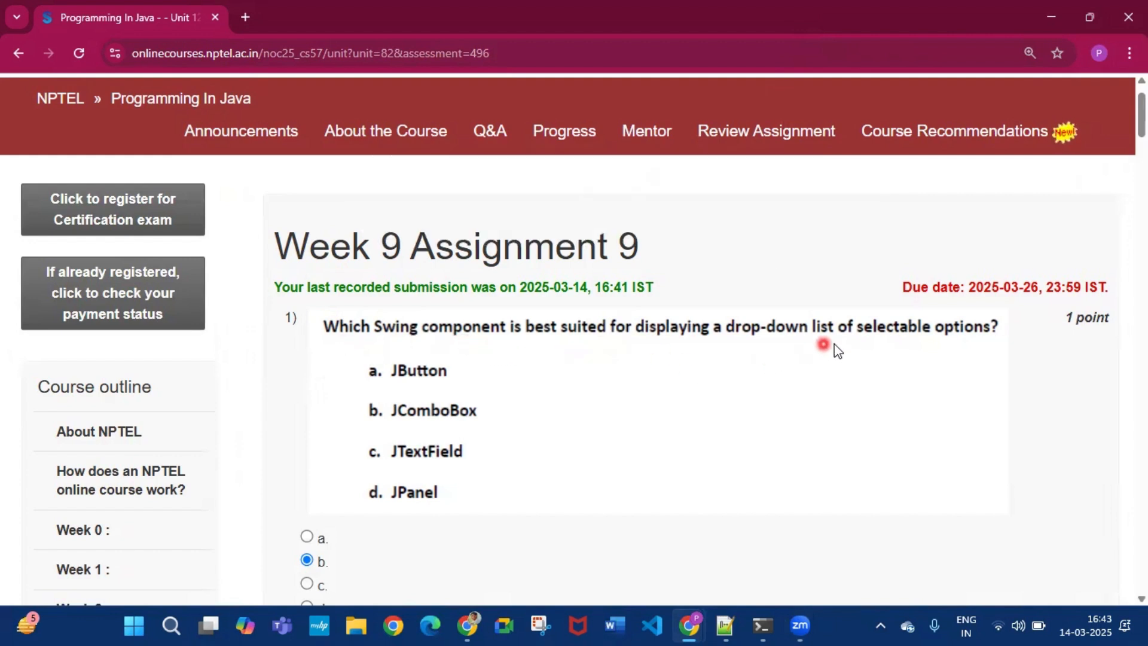
mouse_move(516, 446)
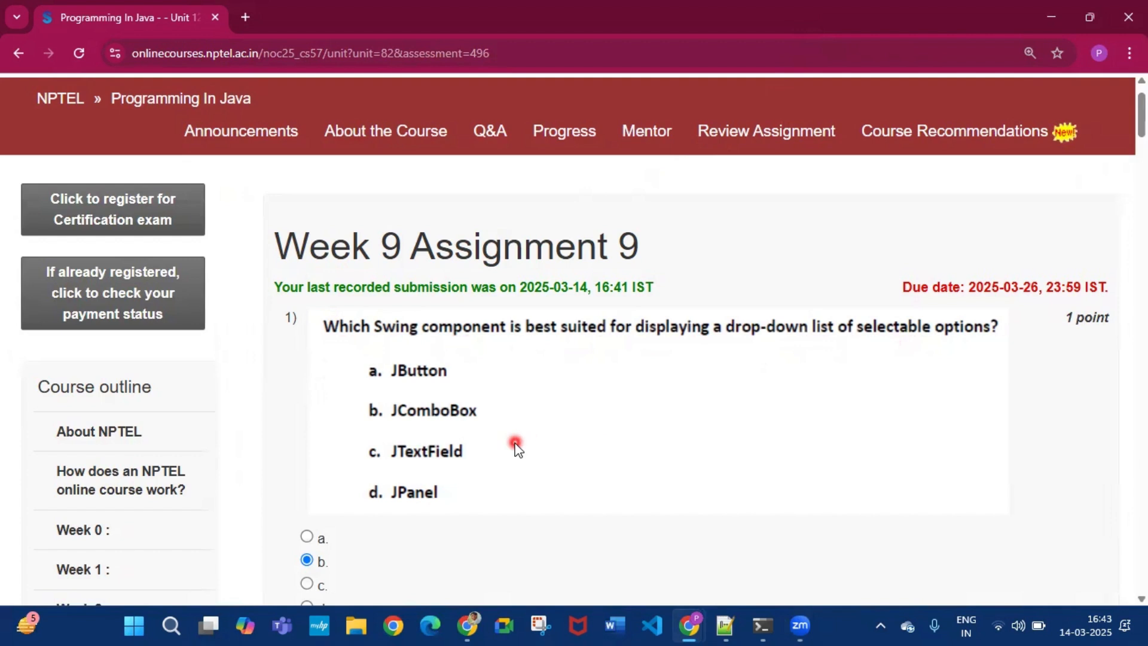
scroll("down", 3)
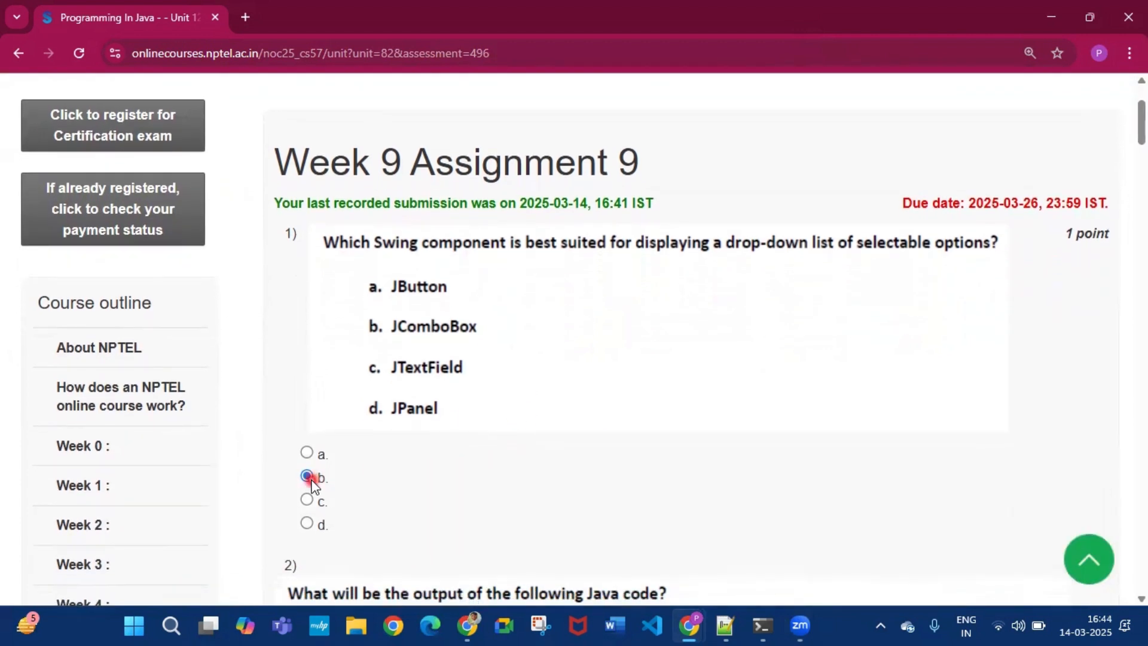
scroll("down", 3)
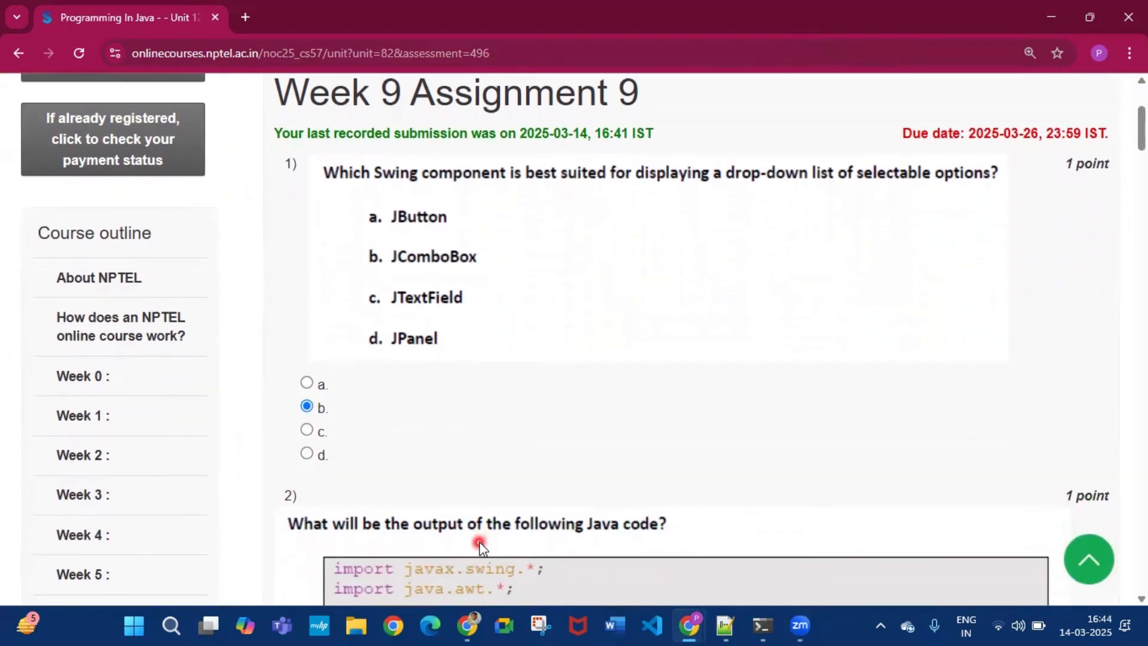
scroll("down", 3)
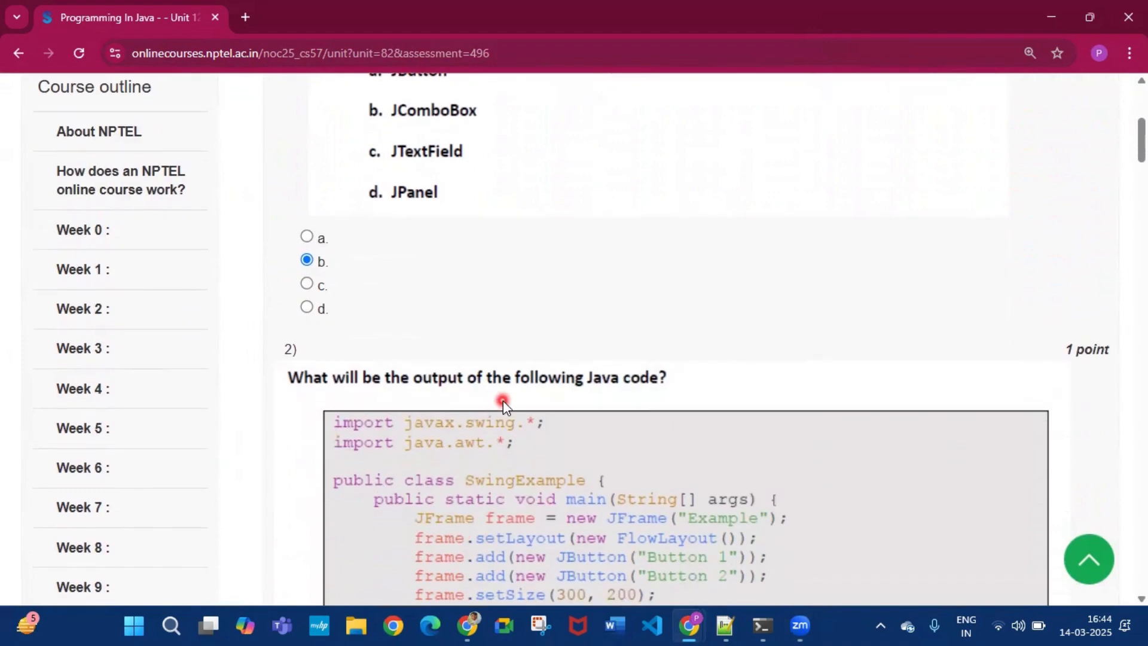
scroll("down", 3)
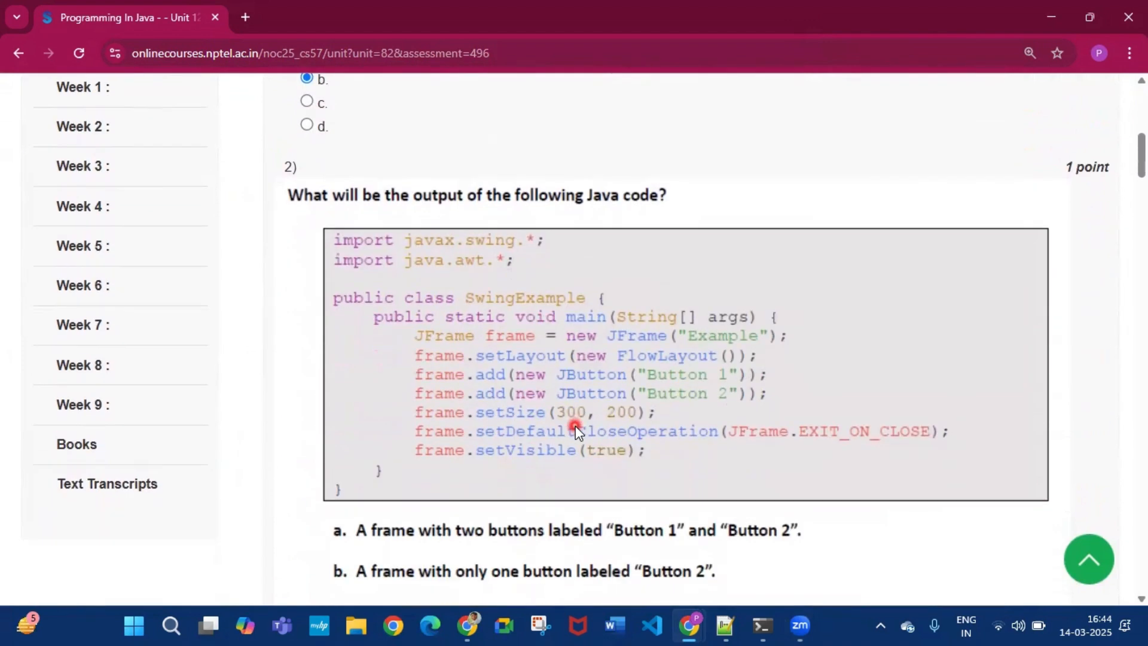
scroll("down", 3)
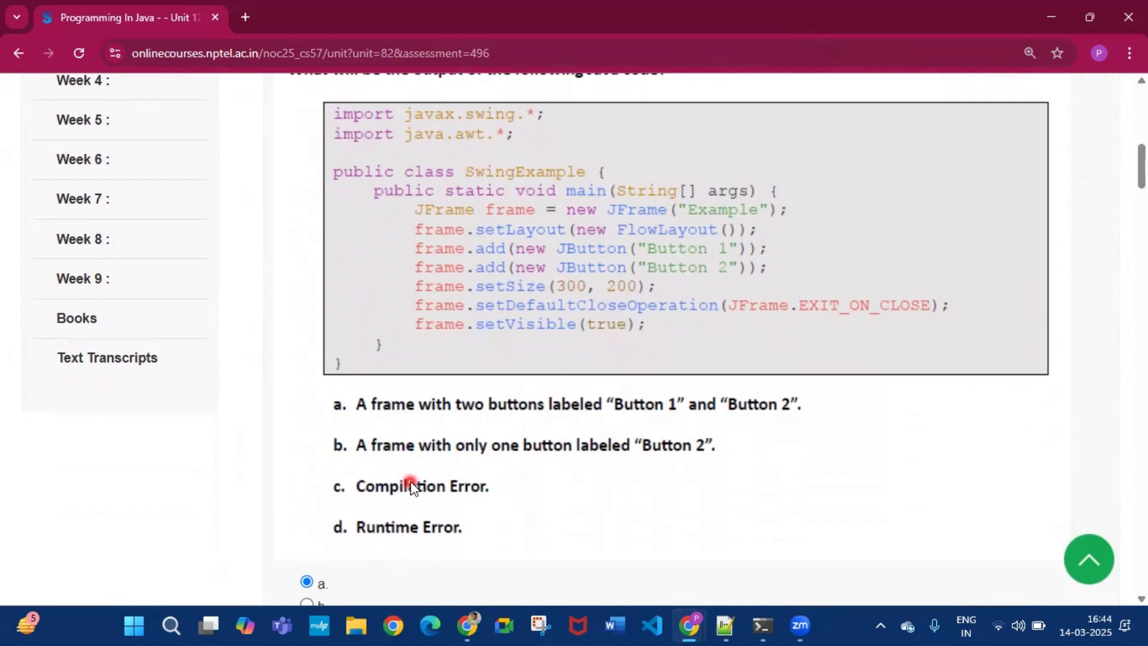
scroll("down", 3)
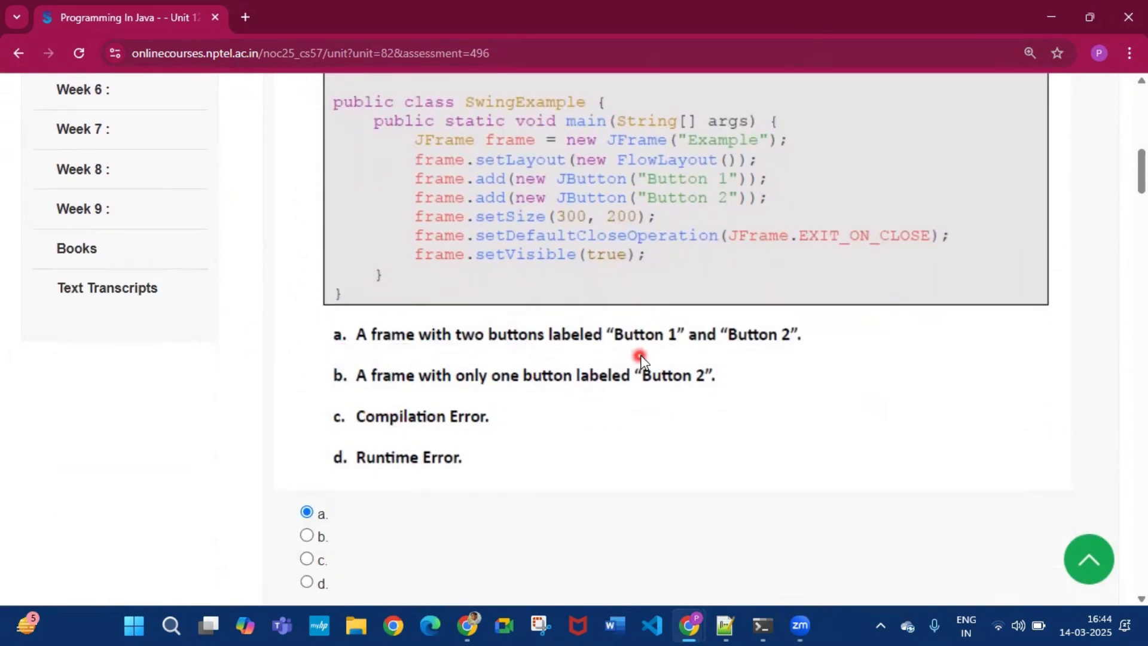
mouse_move(677, 441)
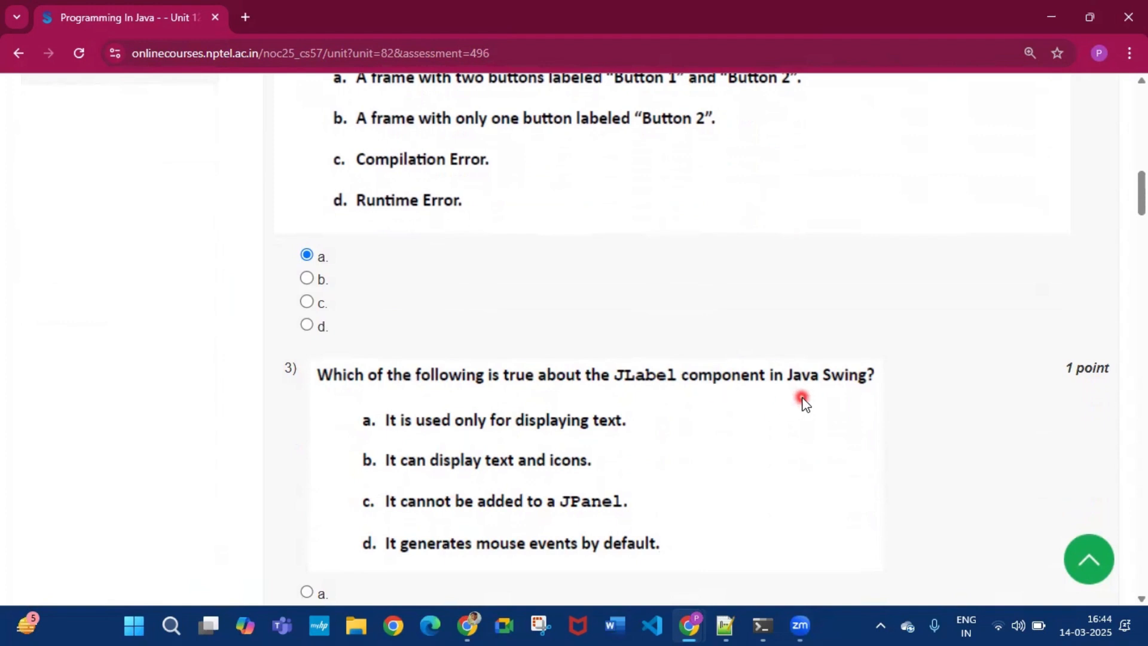
- Mark b (JLabel) for Q3, a (mouseClicked()) for Q4, and a (frame.add(button)) for Q5
left_click(306, 510)
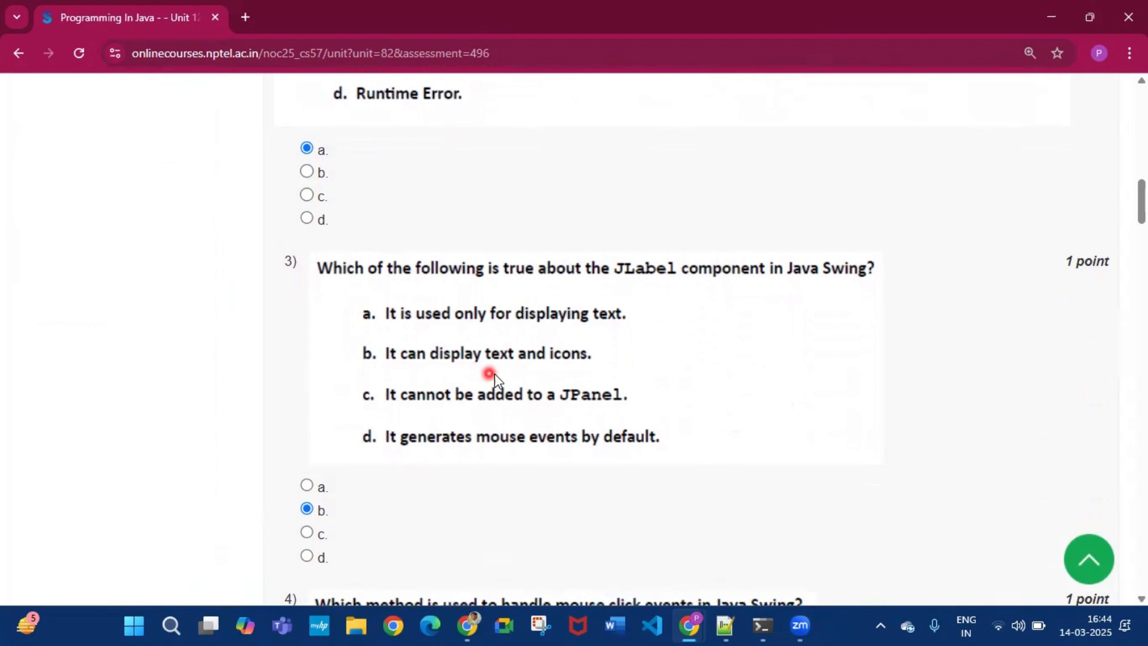
scroll("down", 3)
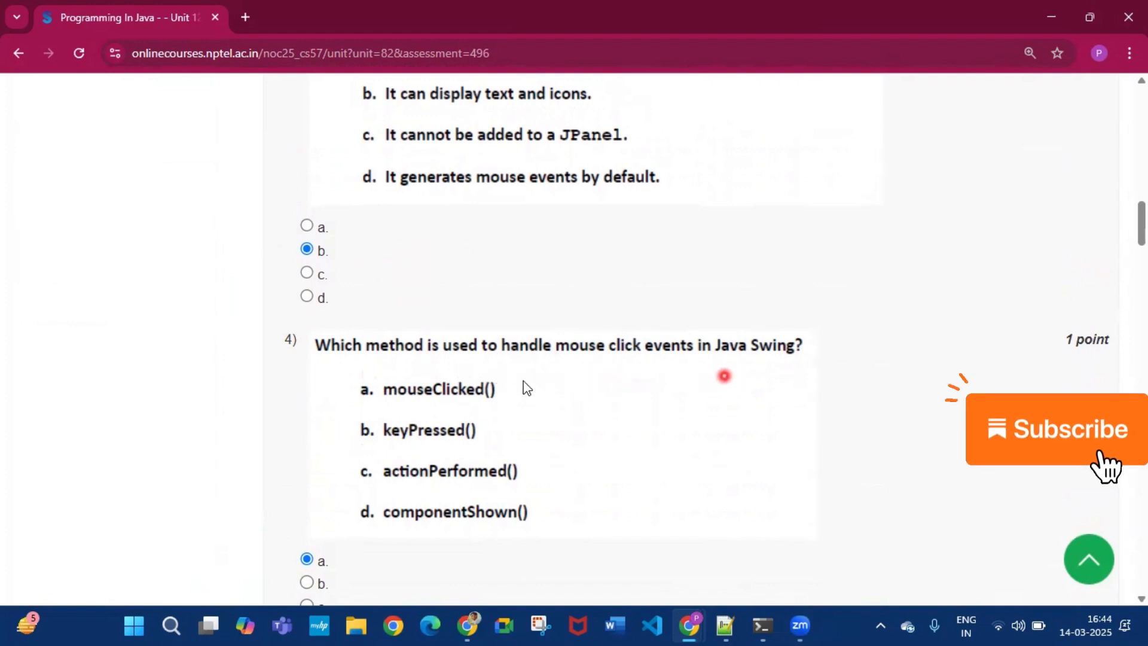
mouse_move(396, 366)
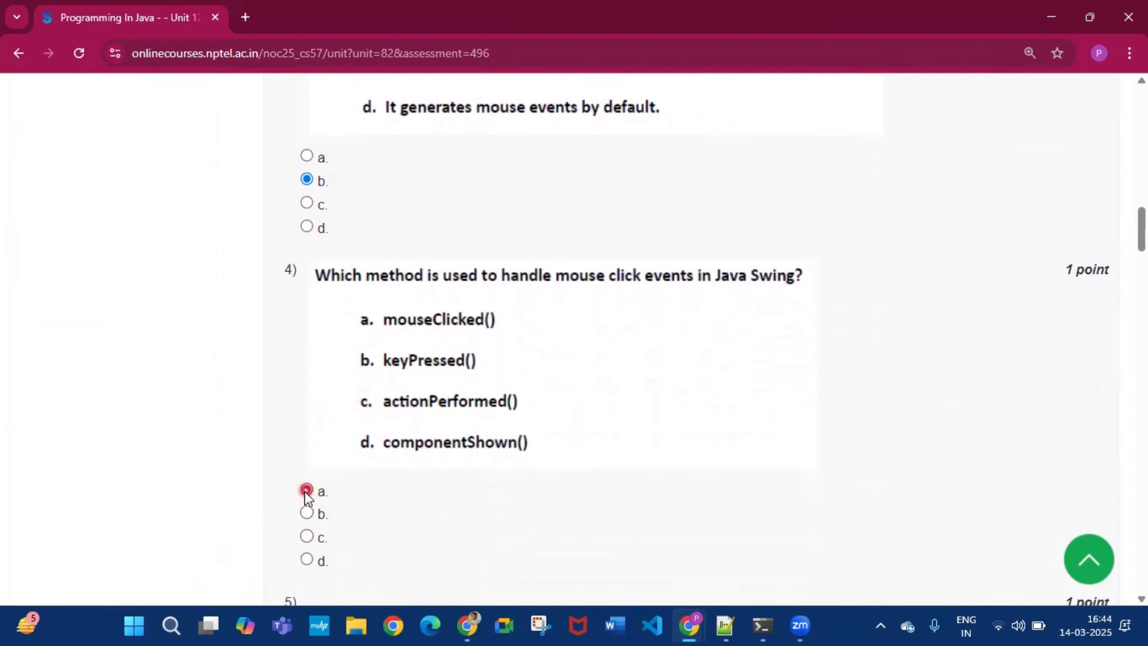
scroll("down", 3)
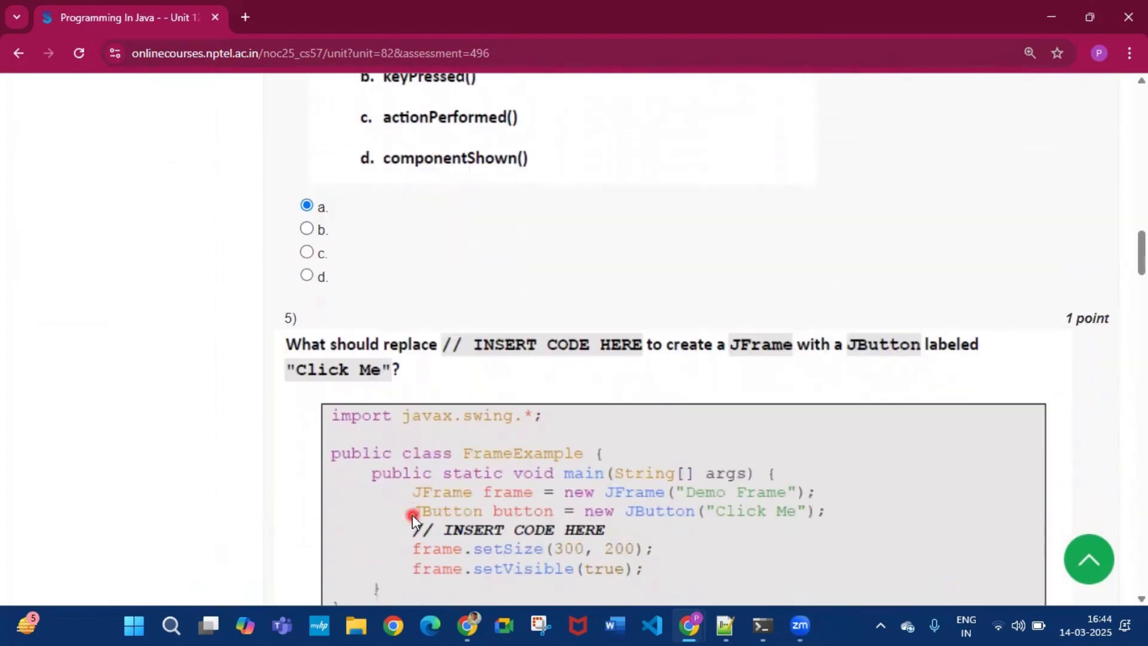
scroll("down", 3)
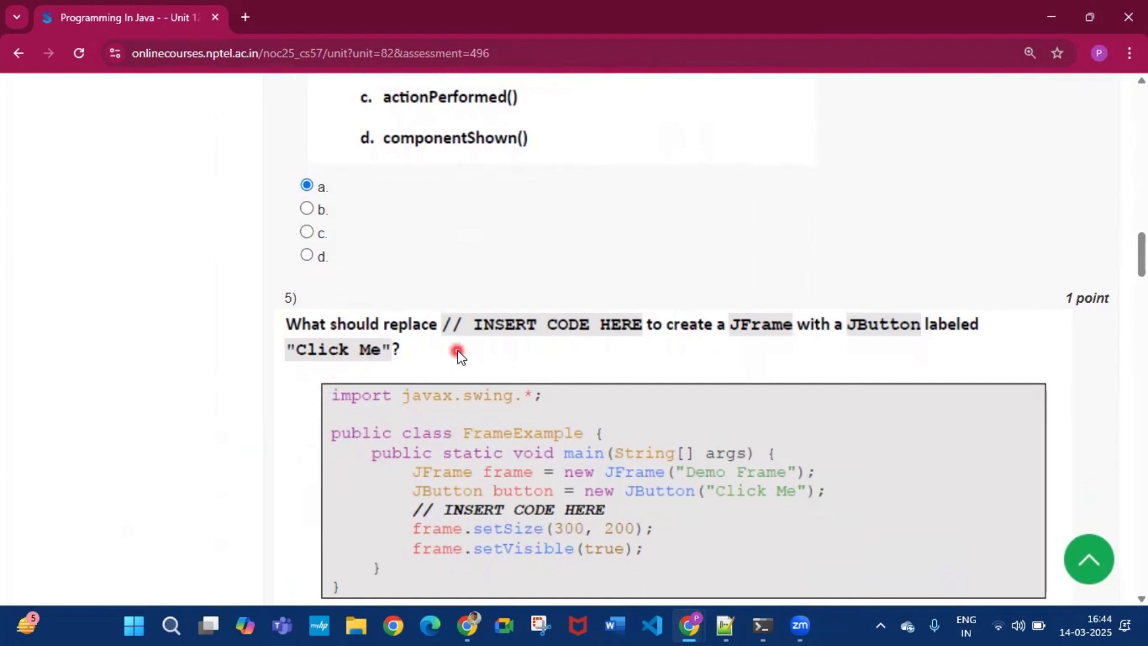
scroll("down", 3)
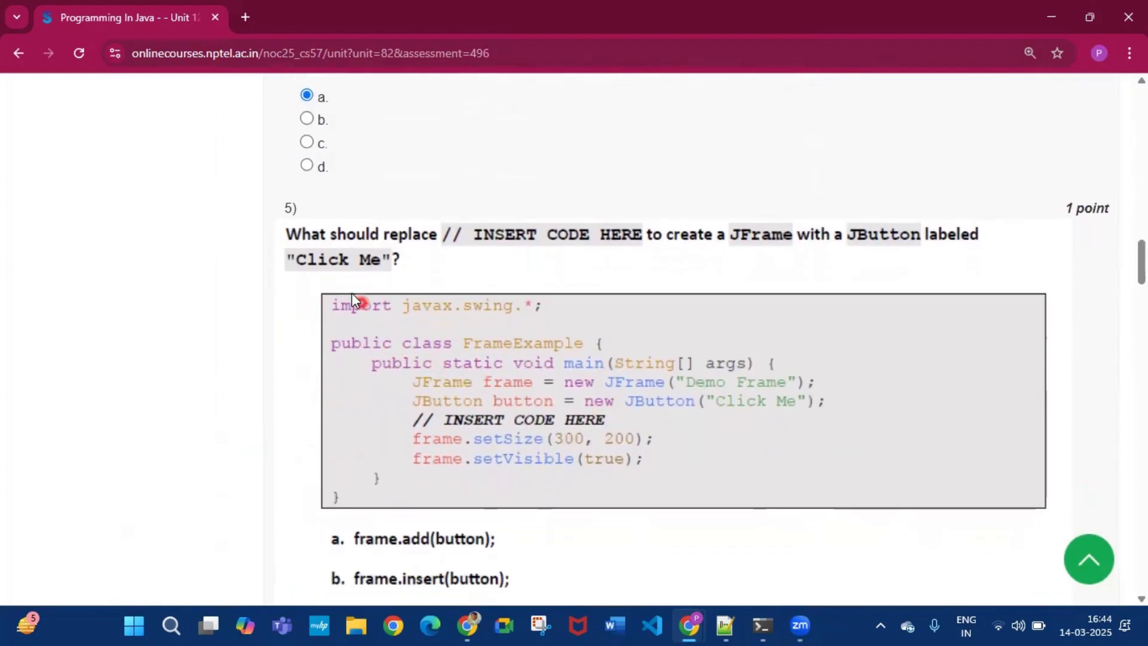
scroll("down", 3)
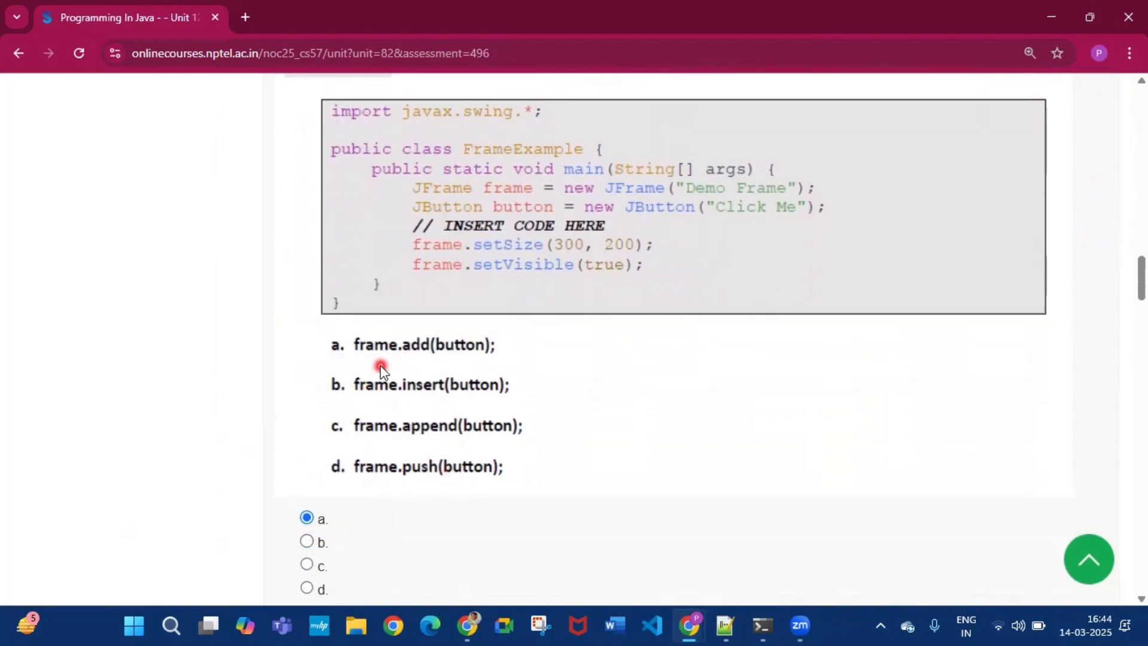
mouse_move(390, 483)
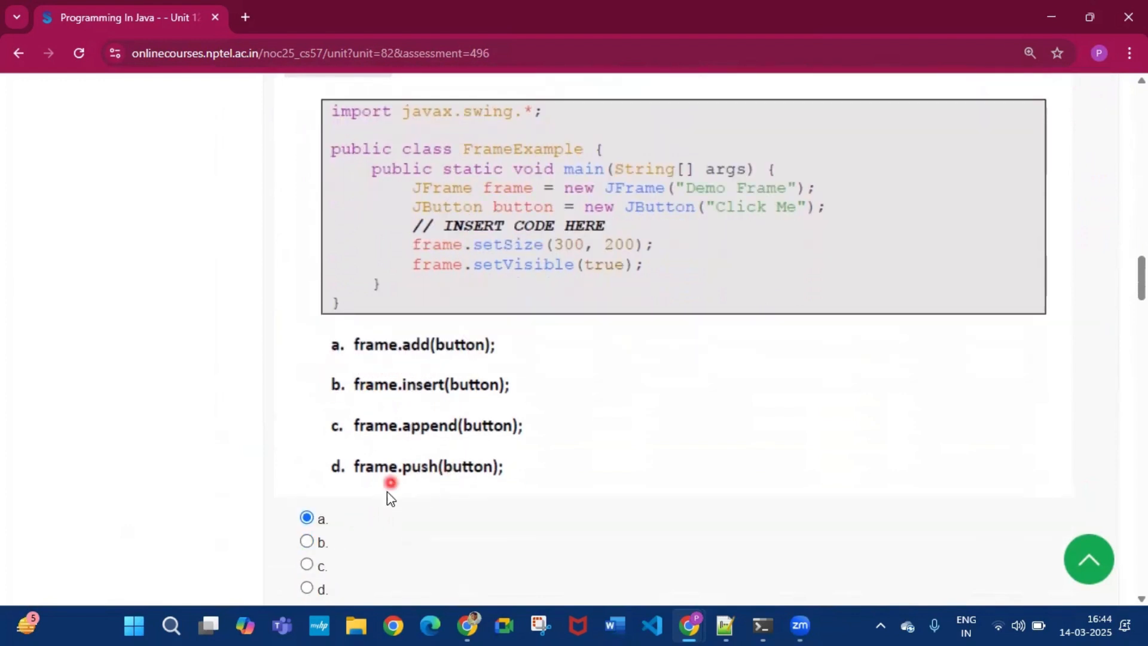
scroll("down", 3)
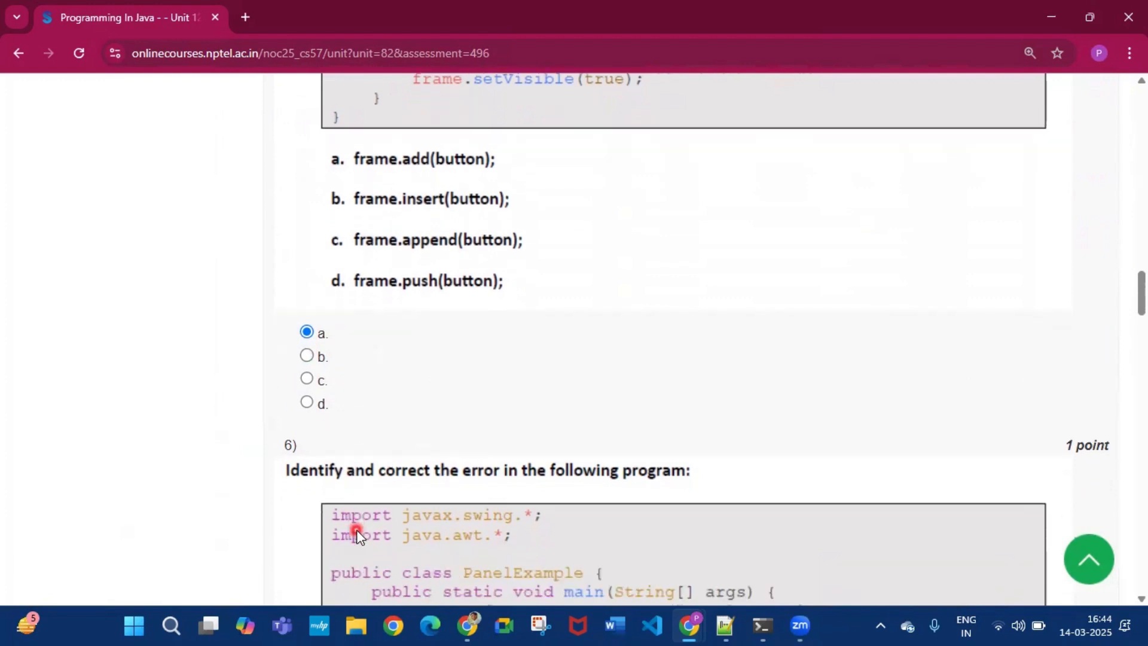
- Mark d (setLayout(new FlowLayout())) for Q6, b for Q7, and a for Q8
scroll("down", 3)
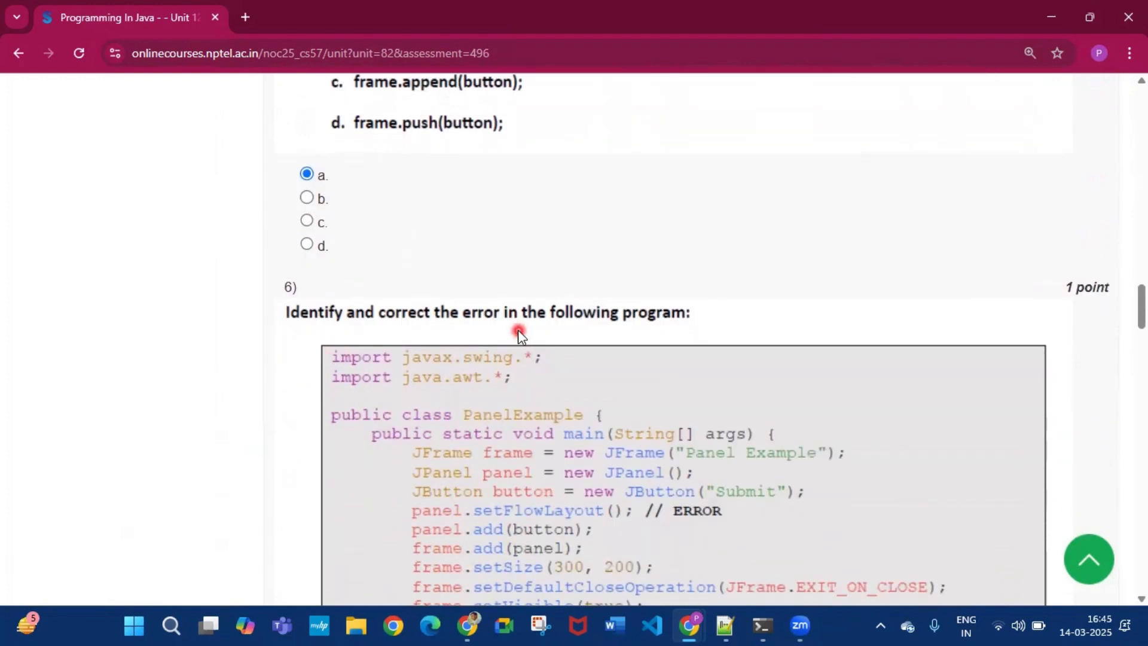
mouse_move(622, 373)
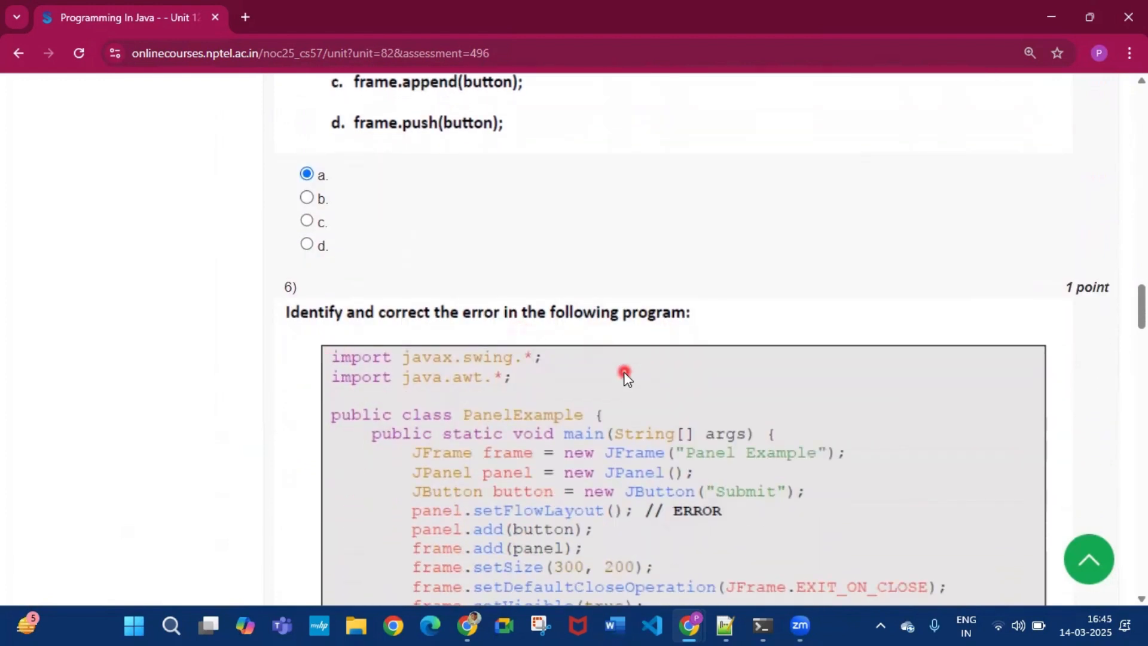
scroll("down", 3)
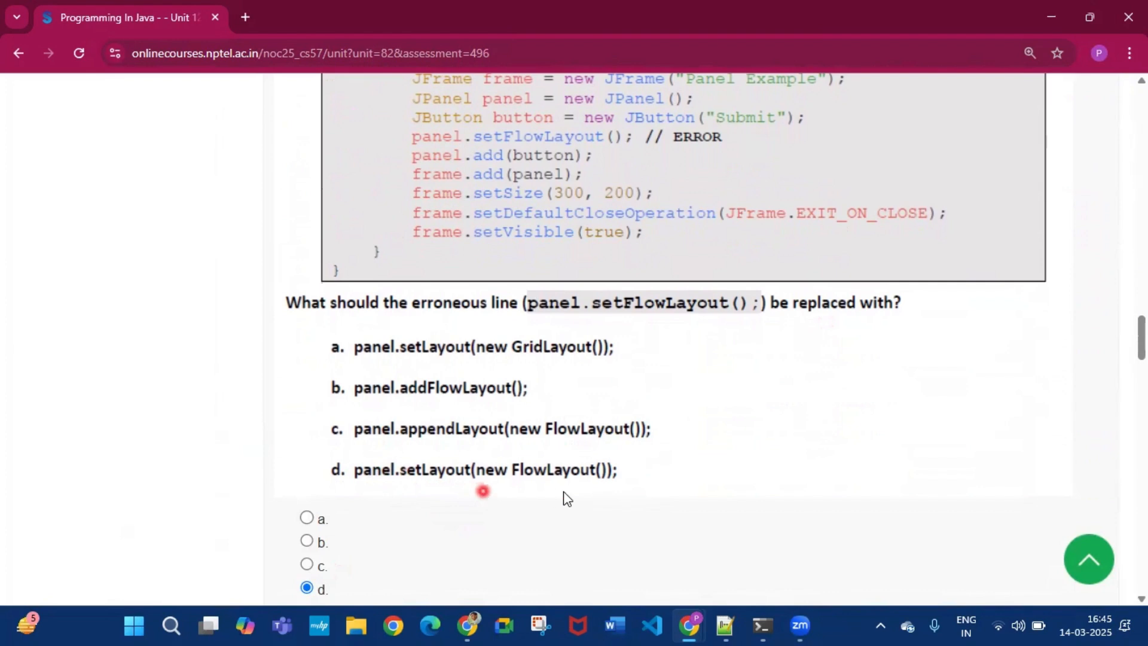
scroll("down", 3)
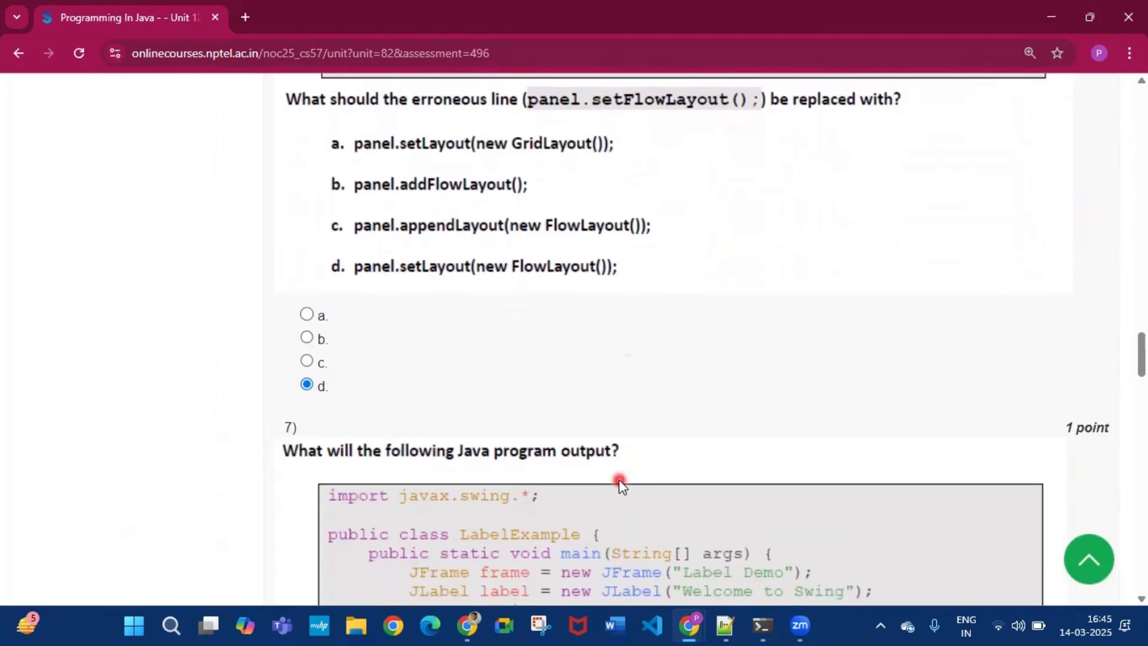
scroll("down", 3)
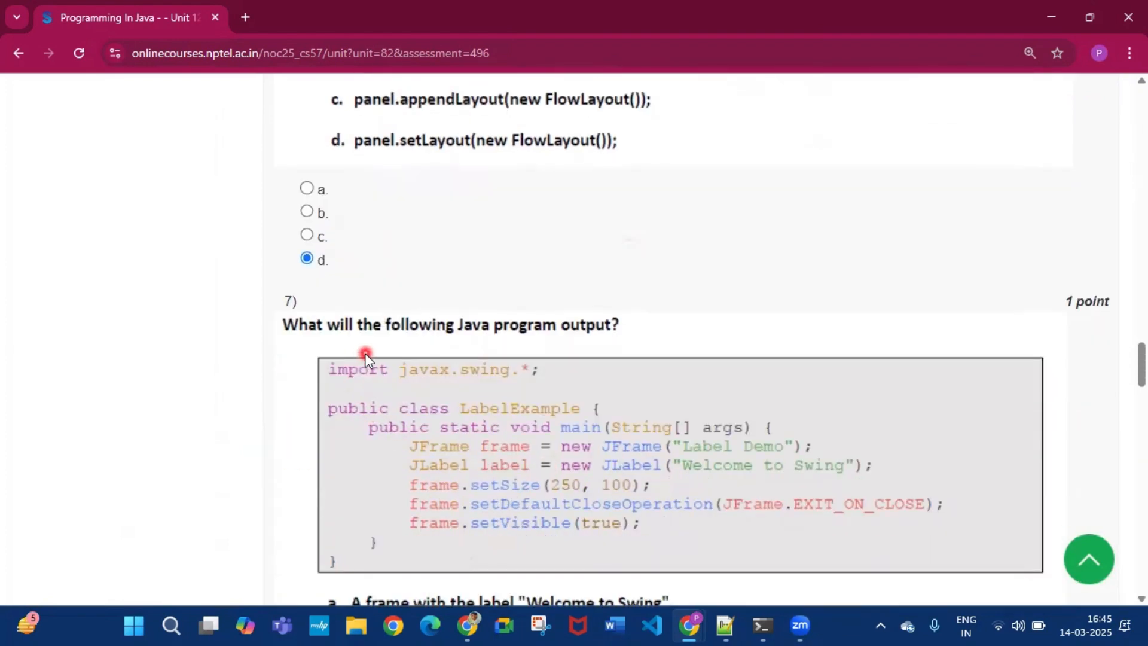
mouse_move(600, 365)
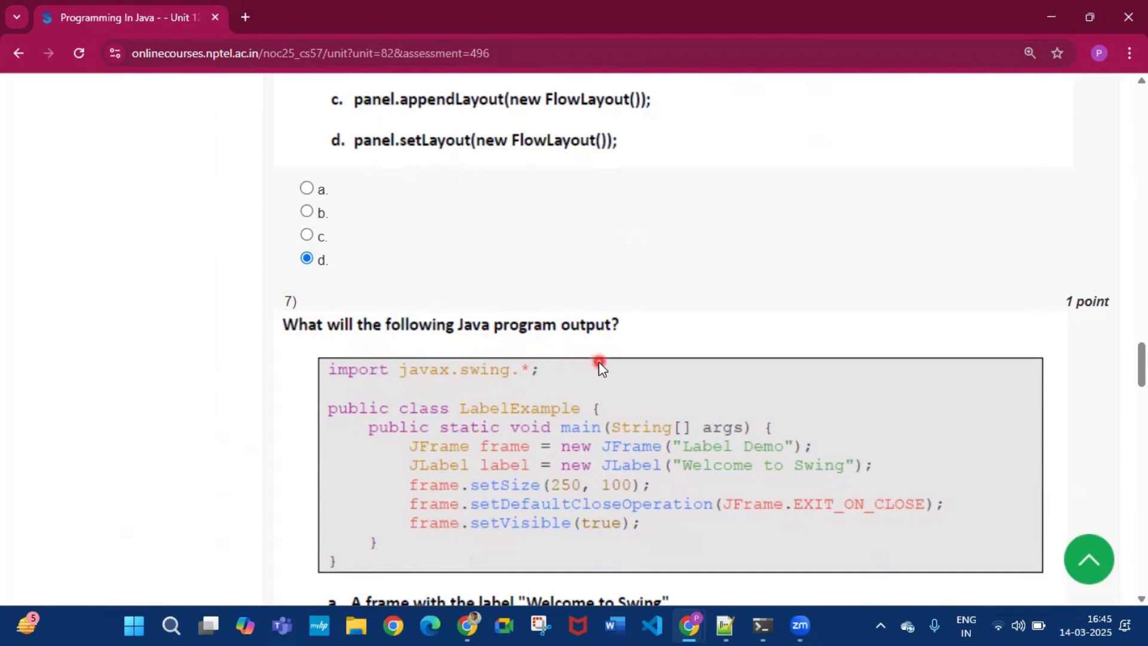
scroll("down", 3)
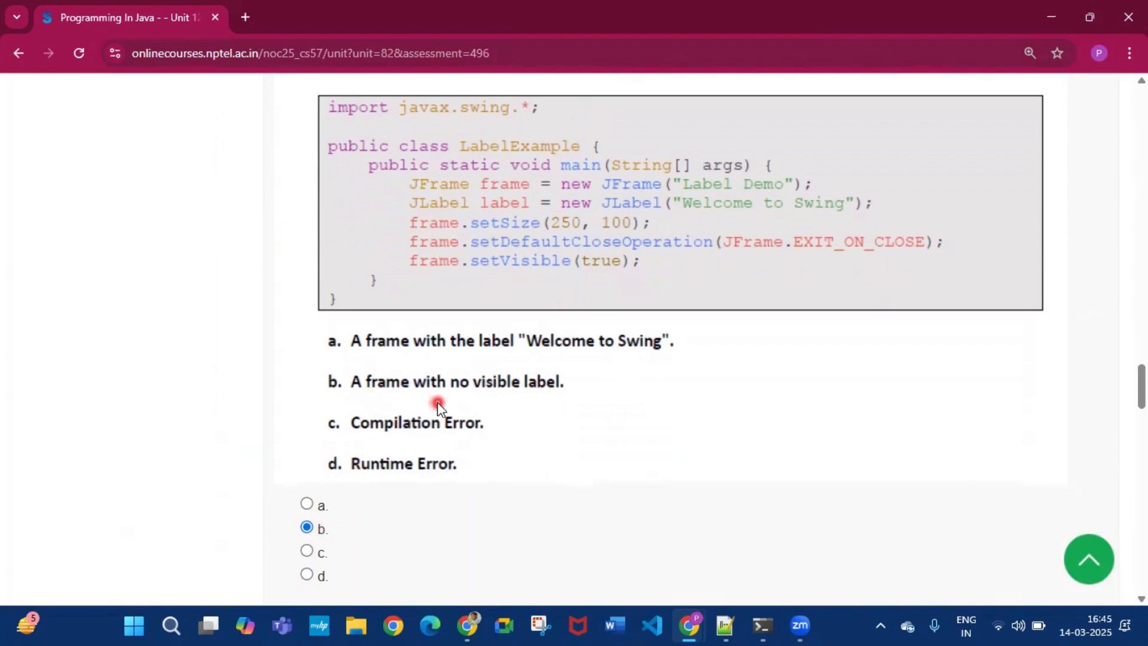
scroll("down", 3)
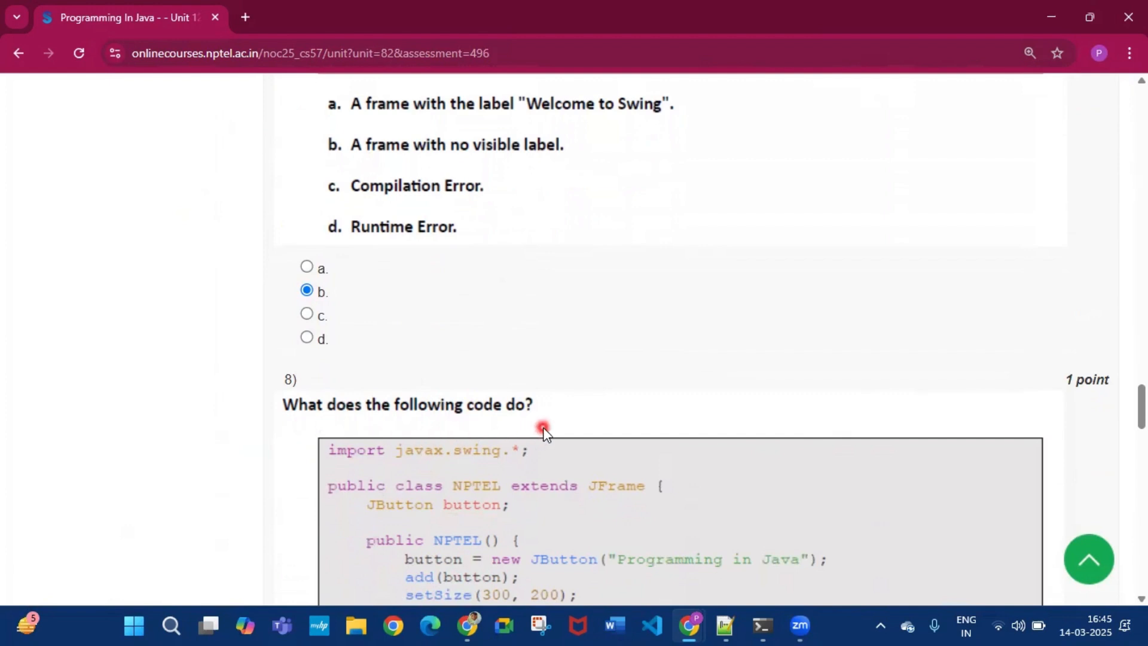
scroll("down", 3)
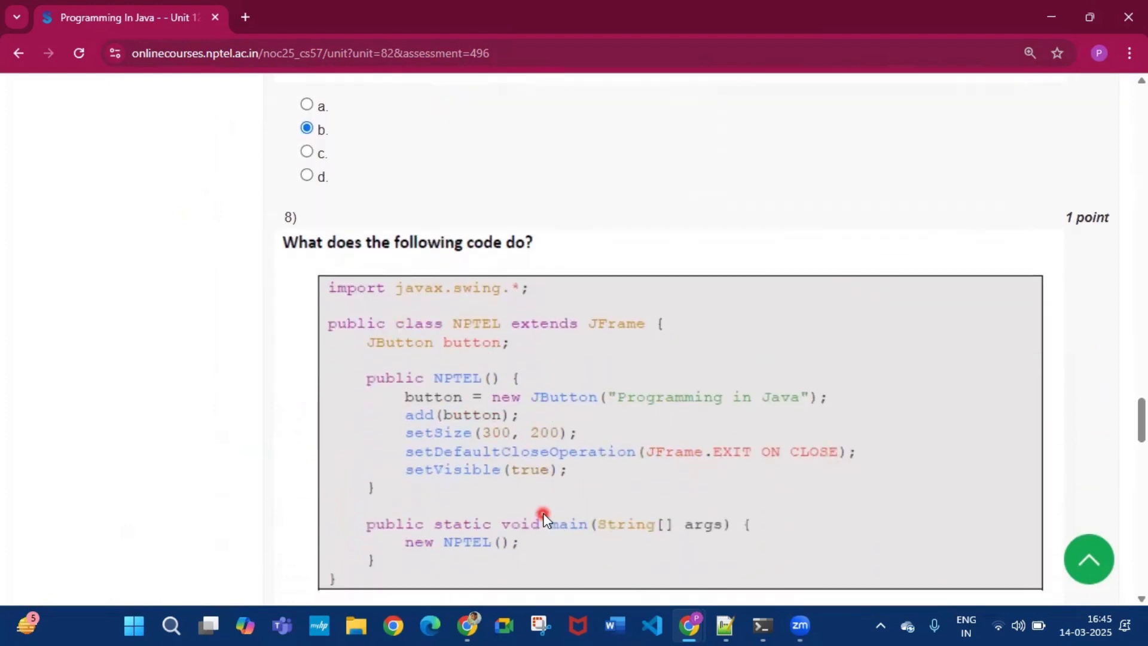
scroll("down", 3)
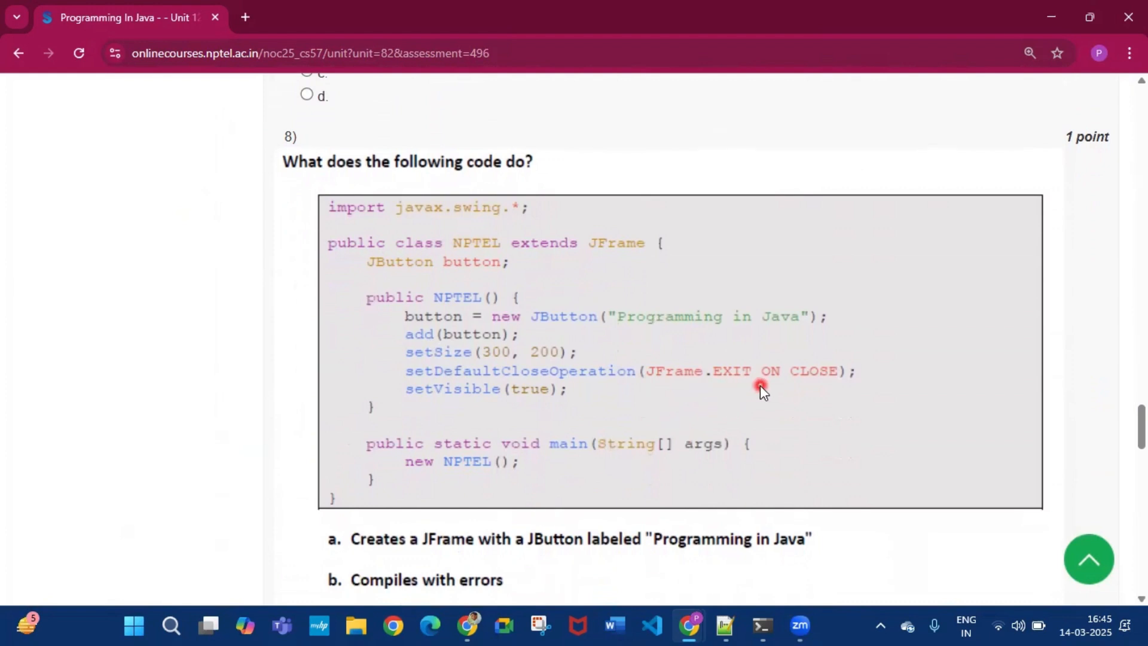
mouse_move(753, 388)
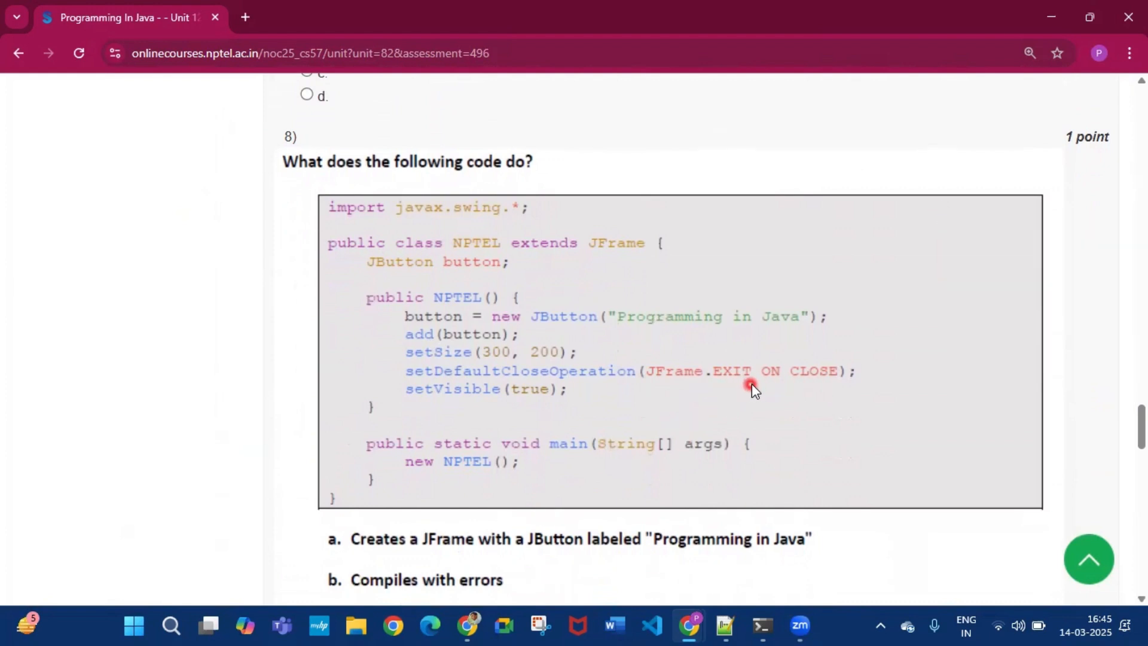
mouse_move(740, 410)
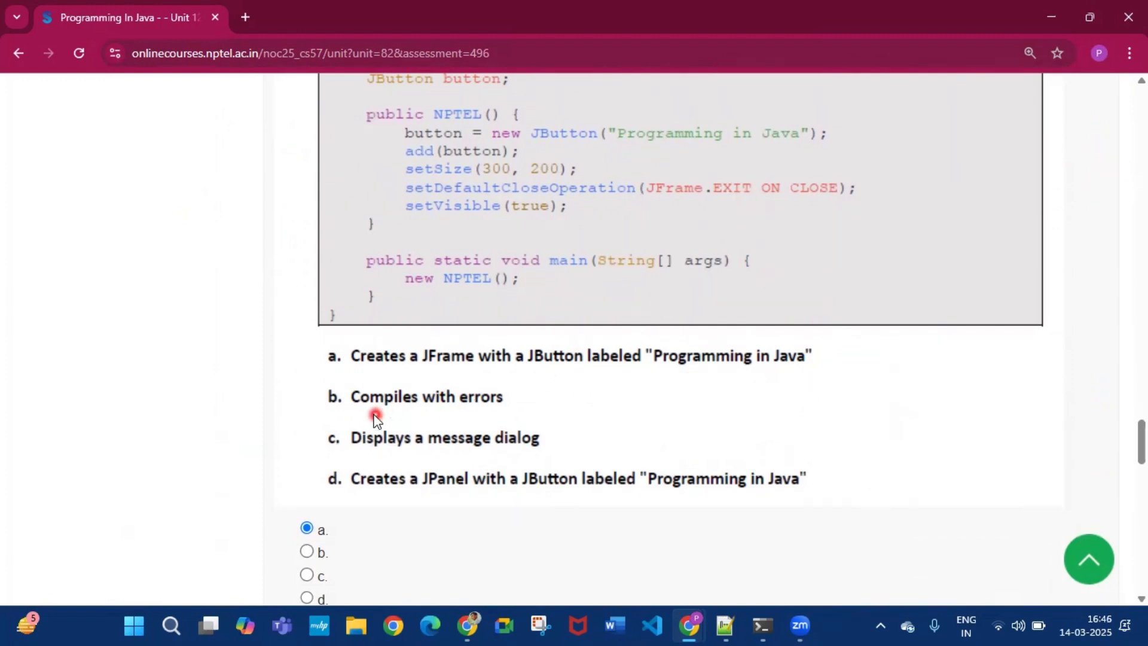
mouse_move(732, 234)
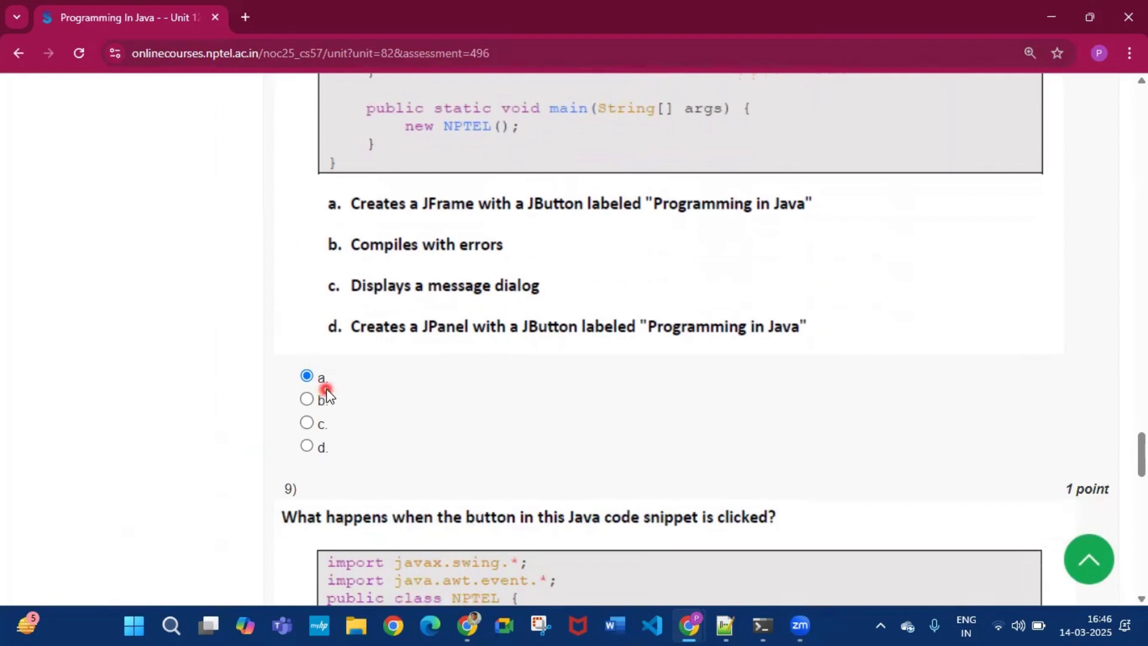
- Read question 9's button code and view the same code in NPTEL.java in Notepad++
scroll("down", 3)
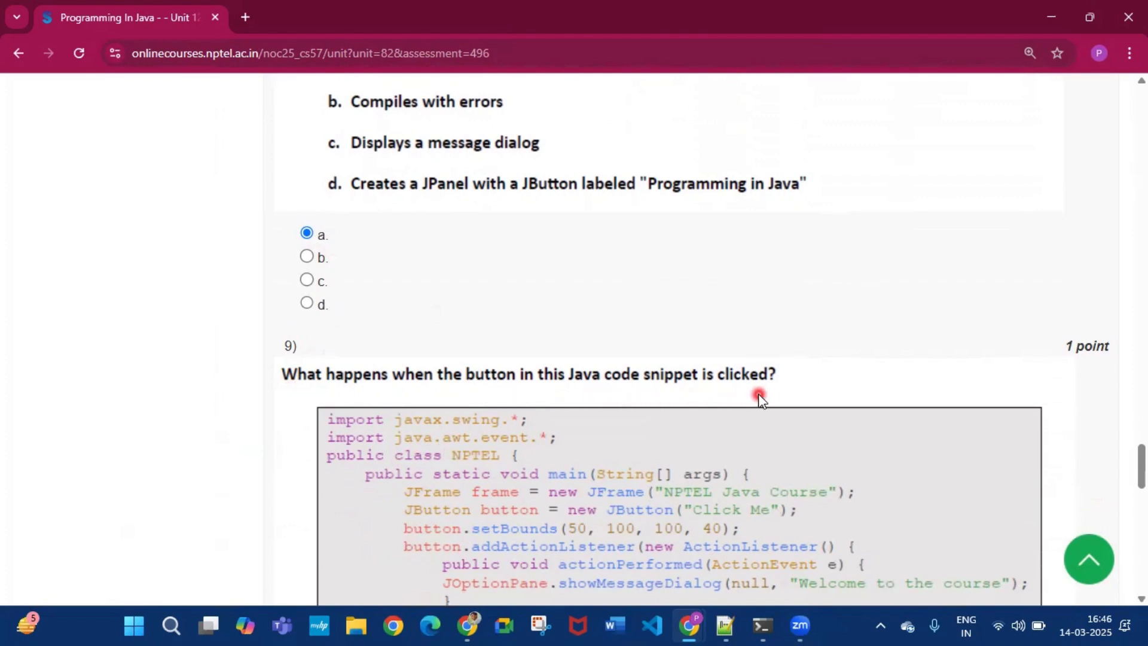
scroll("down", 3)
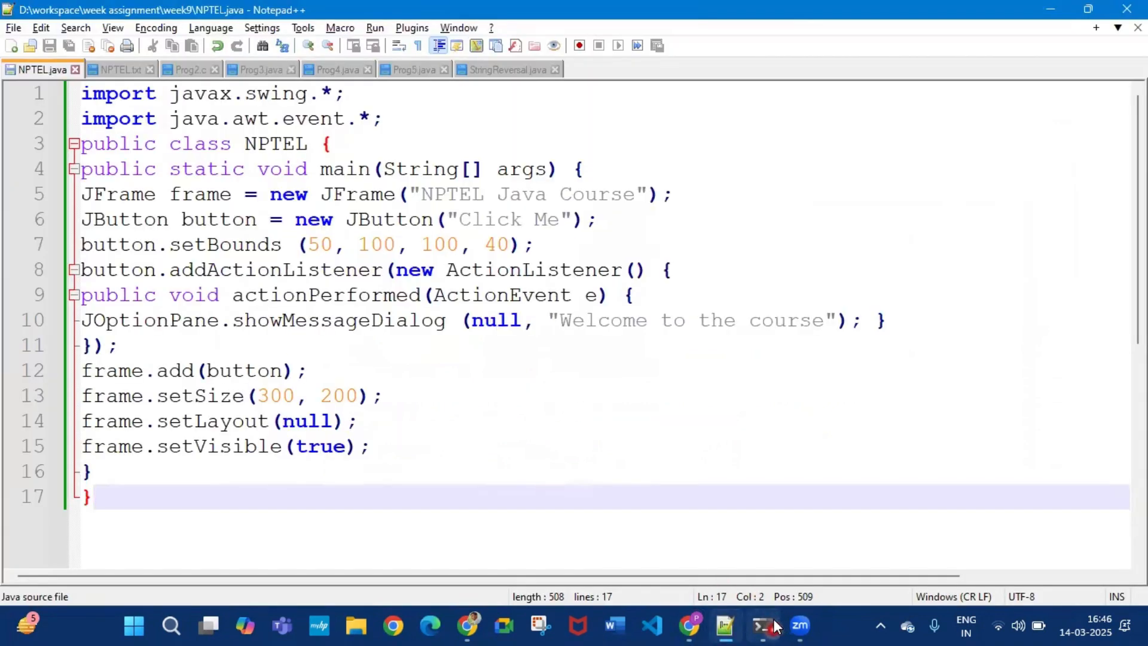
- Run NPTEL.java from Command Prompt, press Click Me, and mark answer b for question 9
left_click(761, 626)
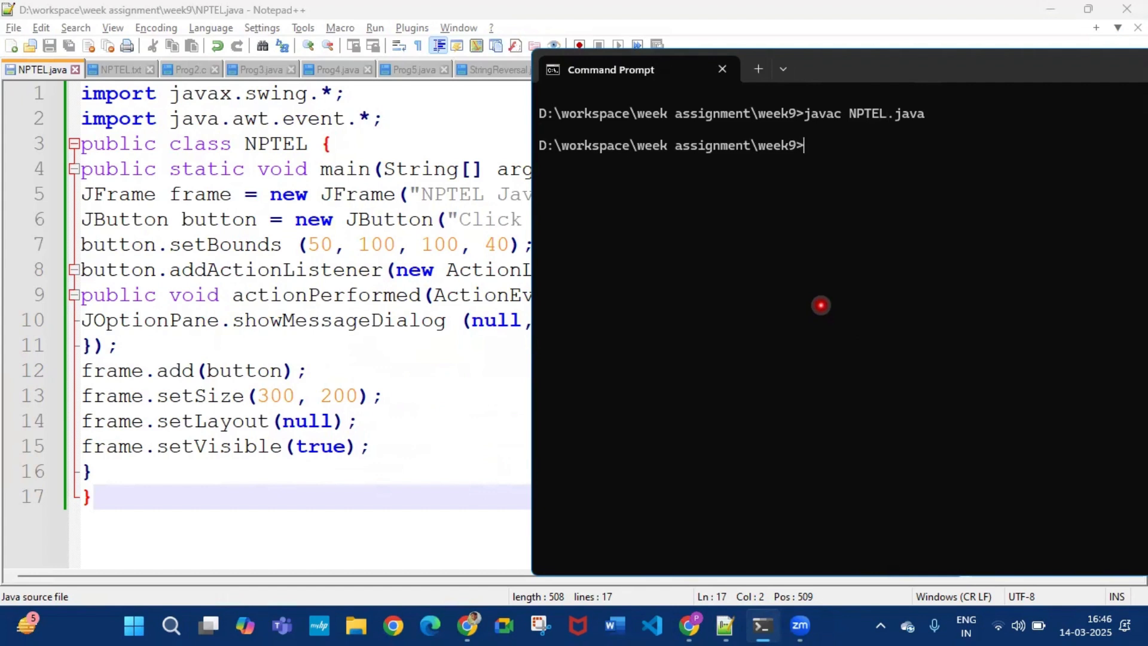
type("java NPTEL")
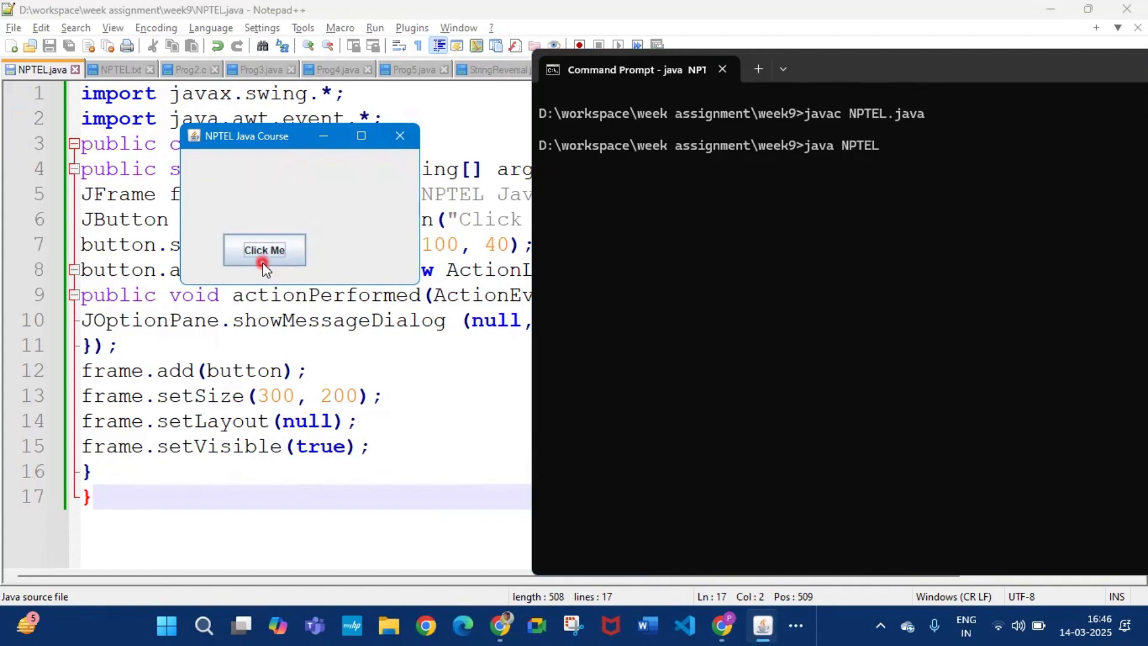
left_click(263, 250)
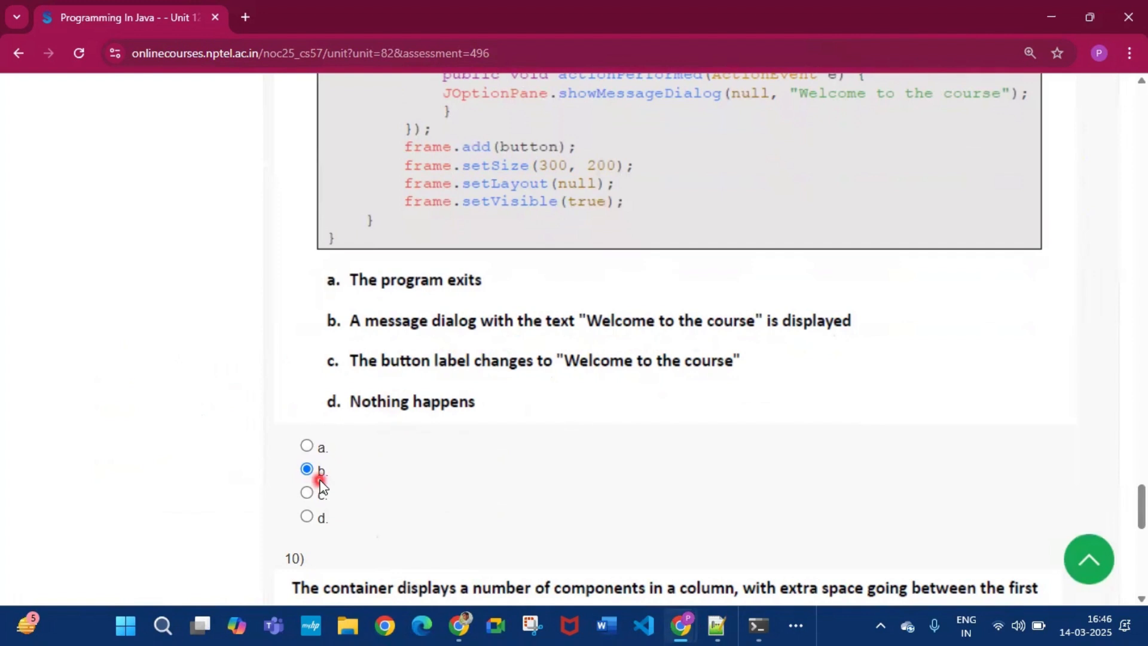
- Mark answer a (BoxLayout) for question 10 and reach the Submit Answers button
scroll("down", 3)
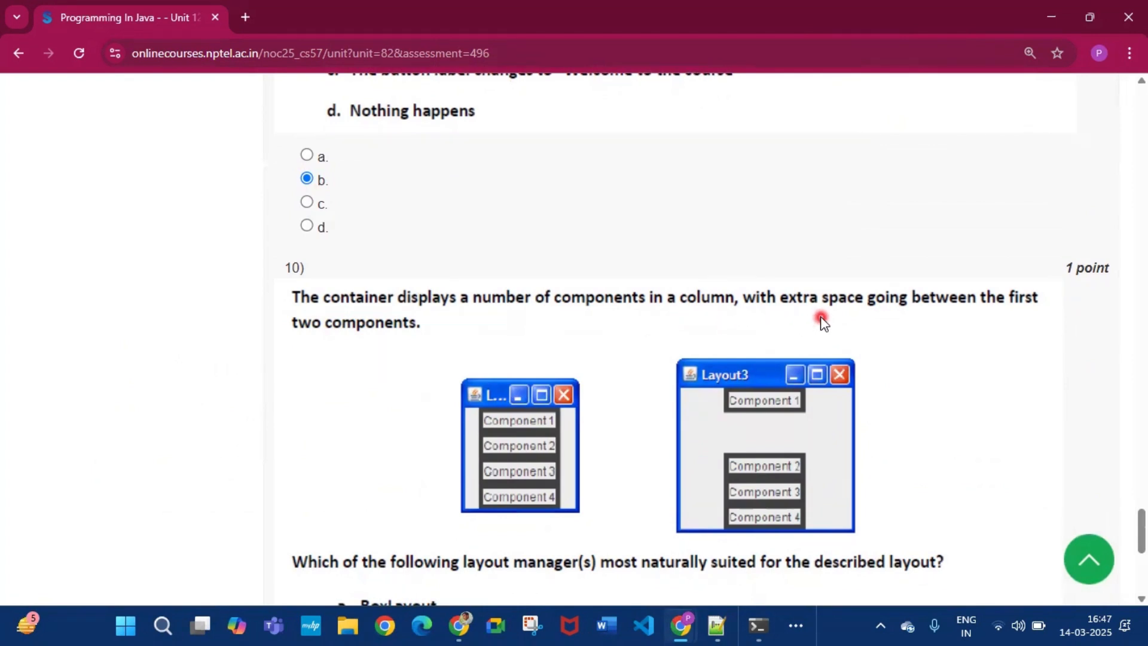
scroll("down", 3)
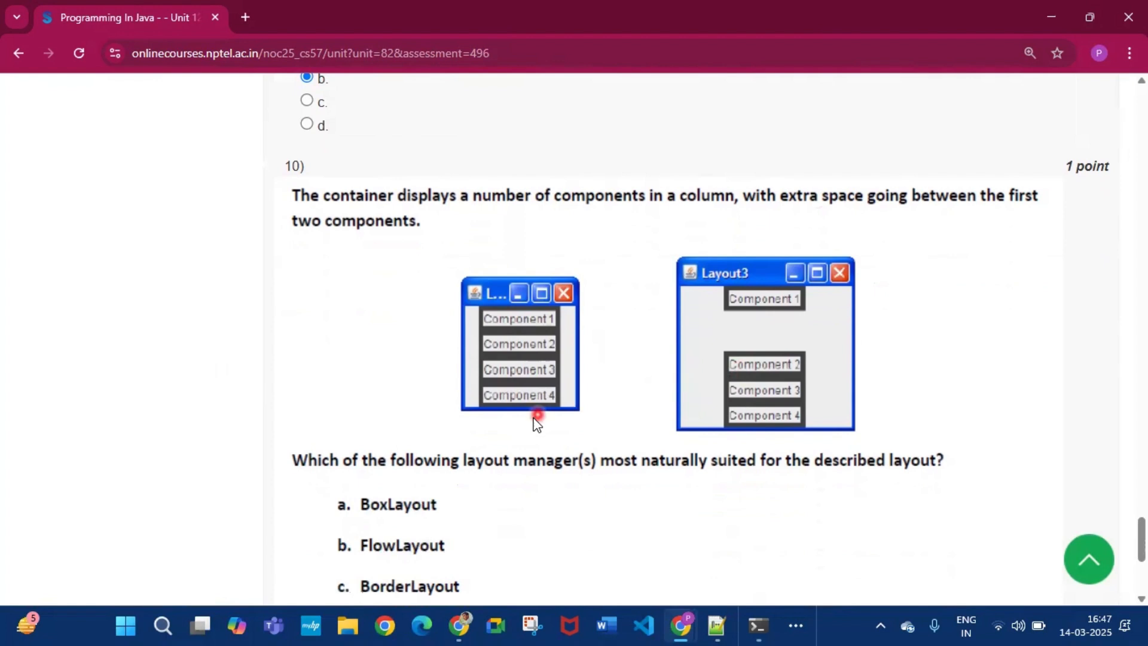
scroll("down", 3)
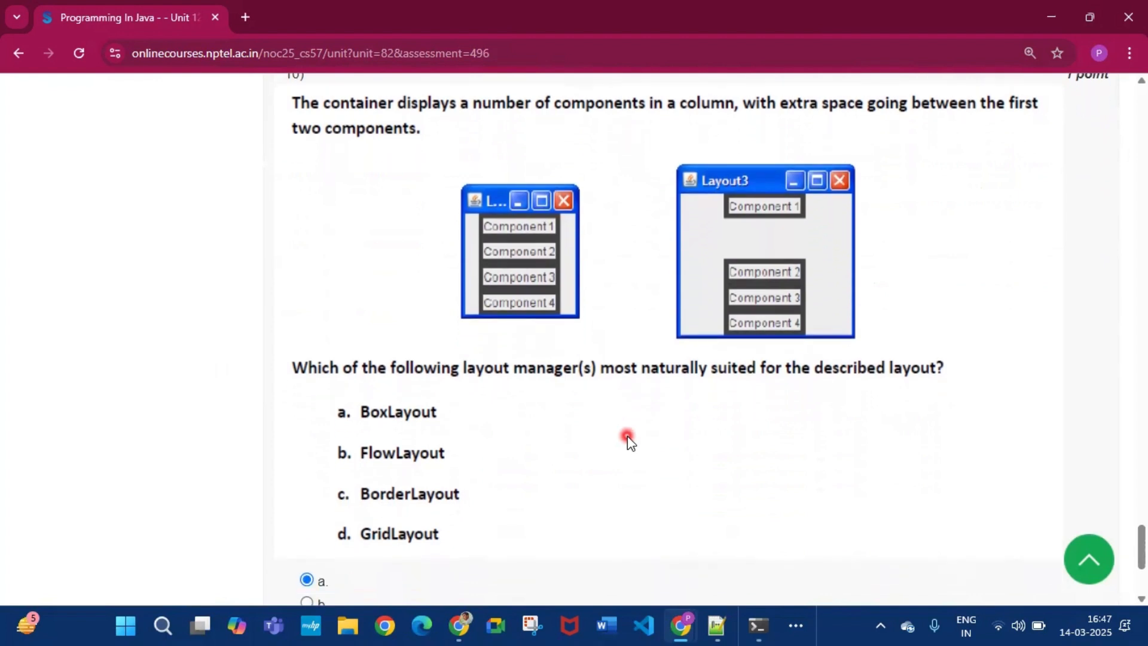
scroll("down", 3)
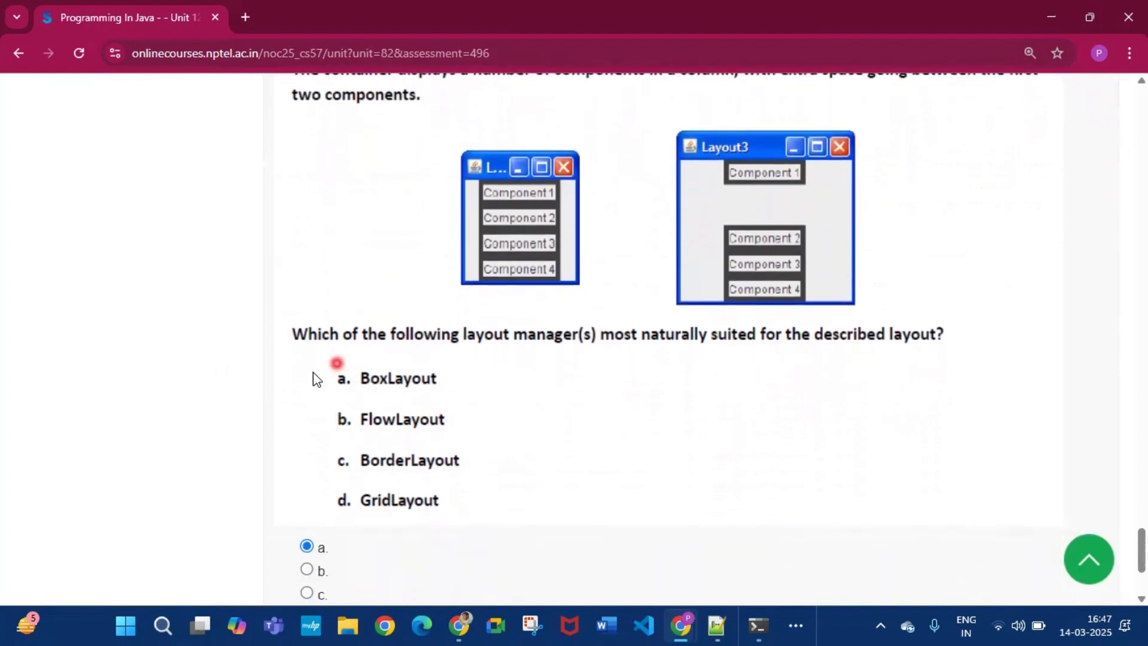
scroll("down", 3)
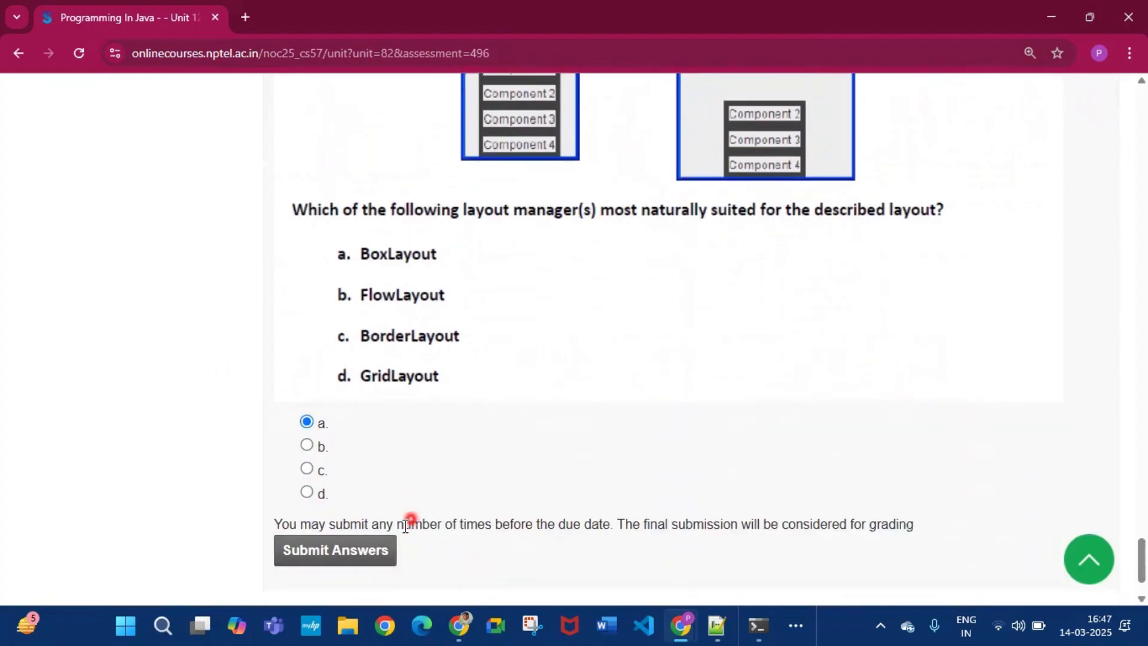